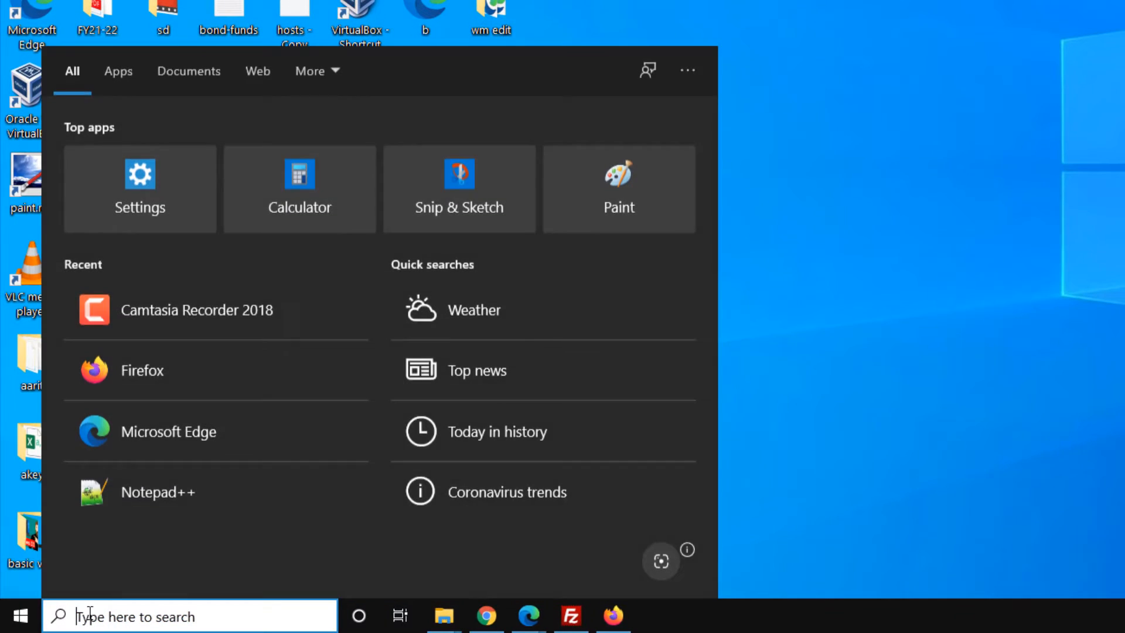
Search Windows for 'change date and time' to reach the Date & time settings
text(time and date)
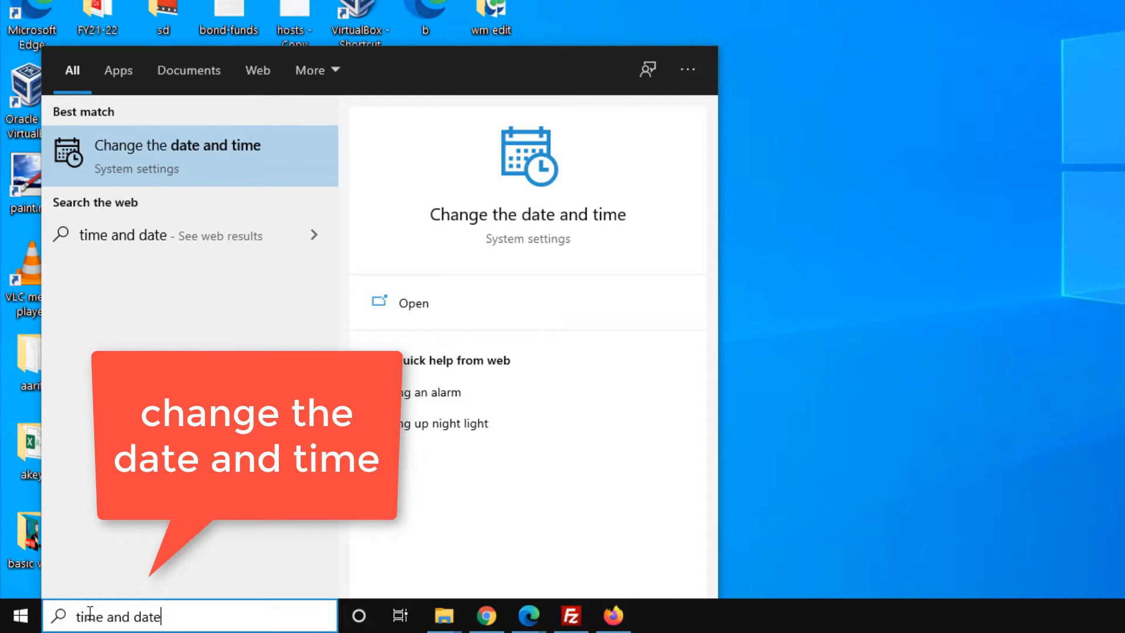
text(change date and t)
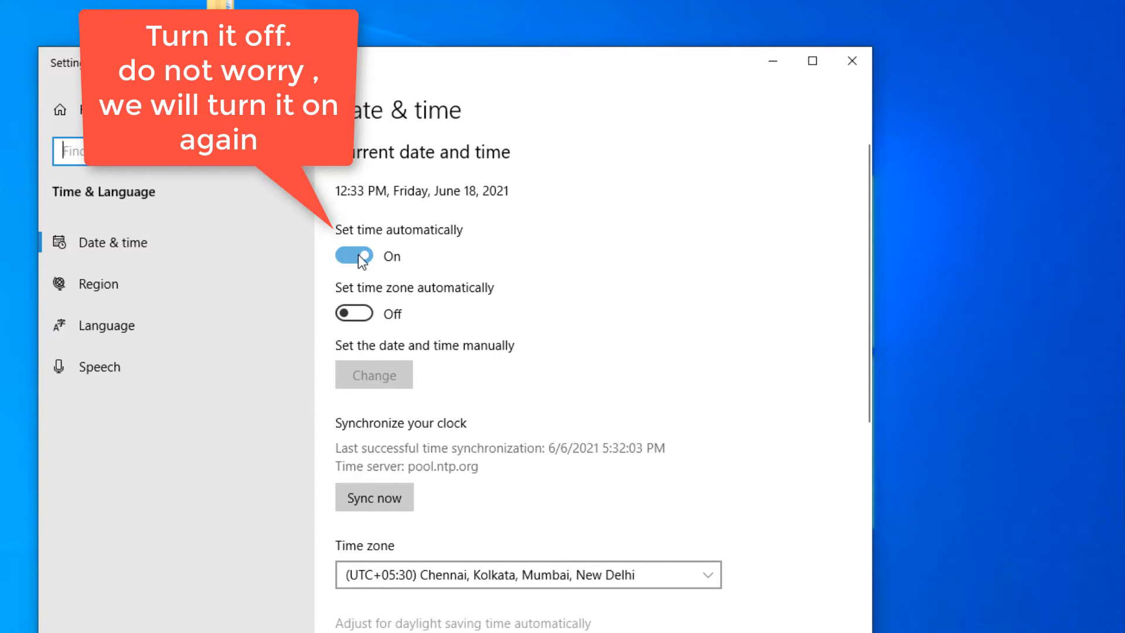
Switch 'Set time automatically' off
click(353, 256)
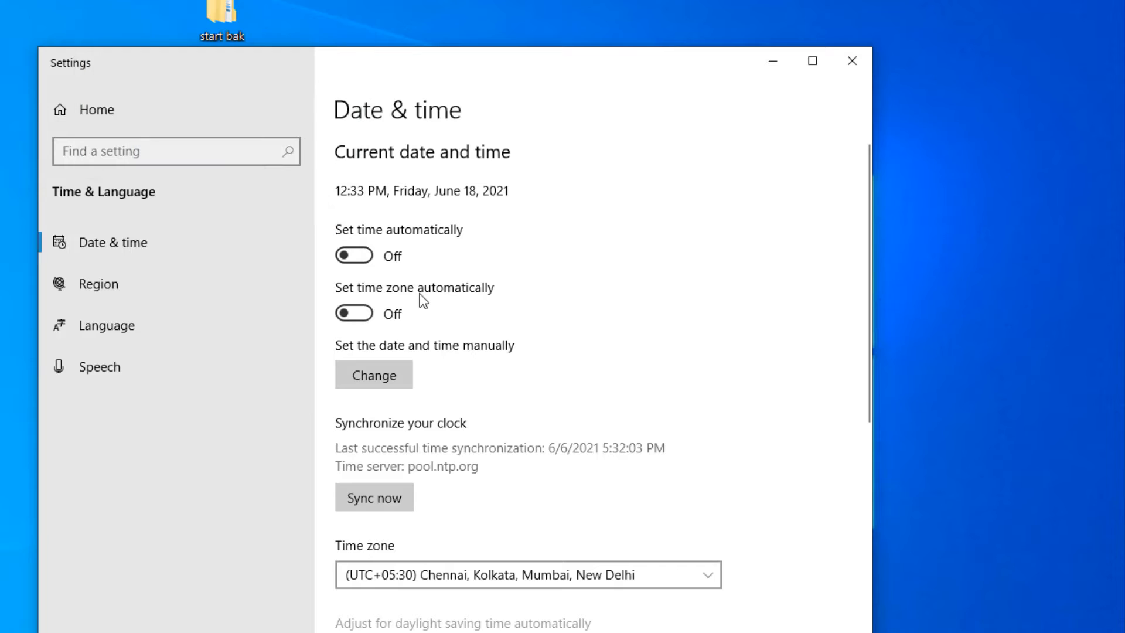
mouse_move(466, 300)
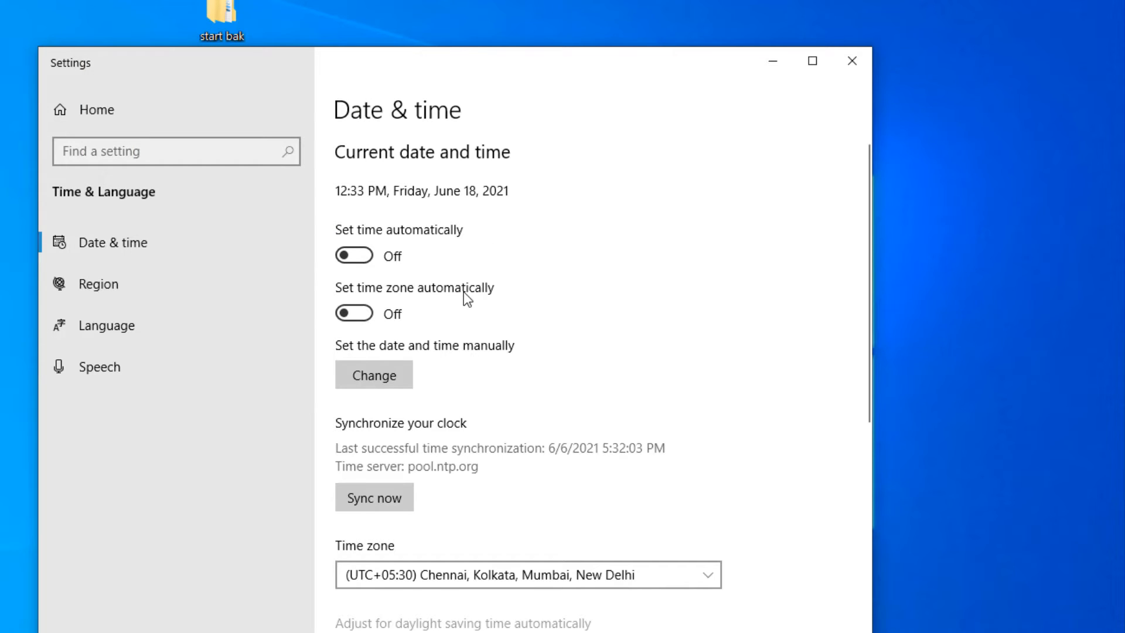
mouse_move(387, 355)
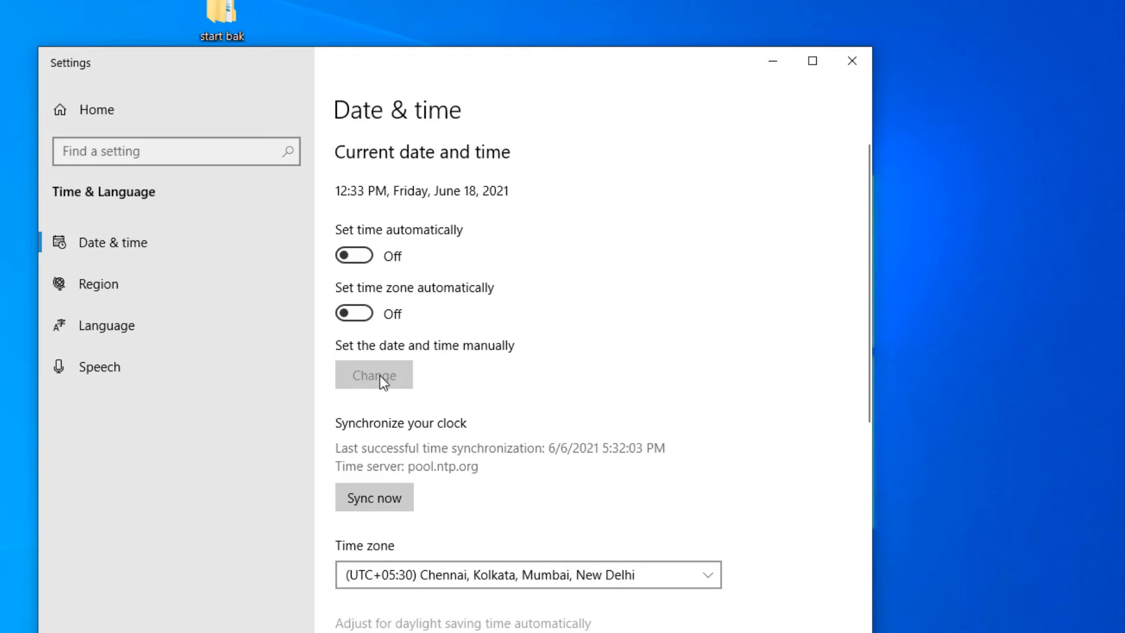
Manually change the date to June 17, 2021, keeping the time unchanged
click(373, 374)
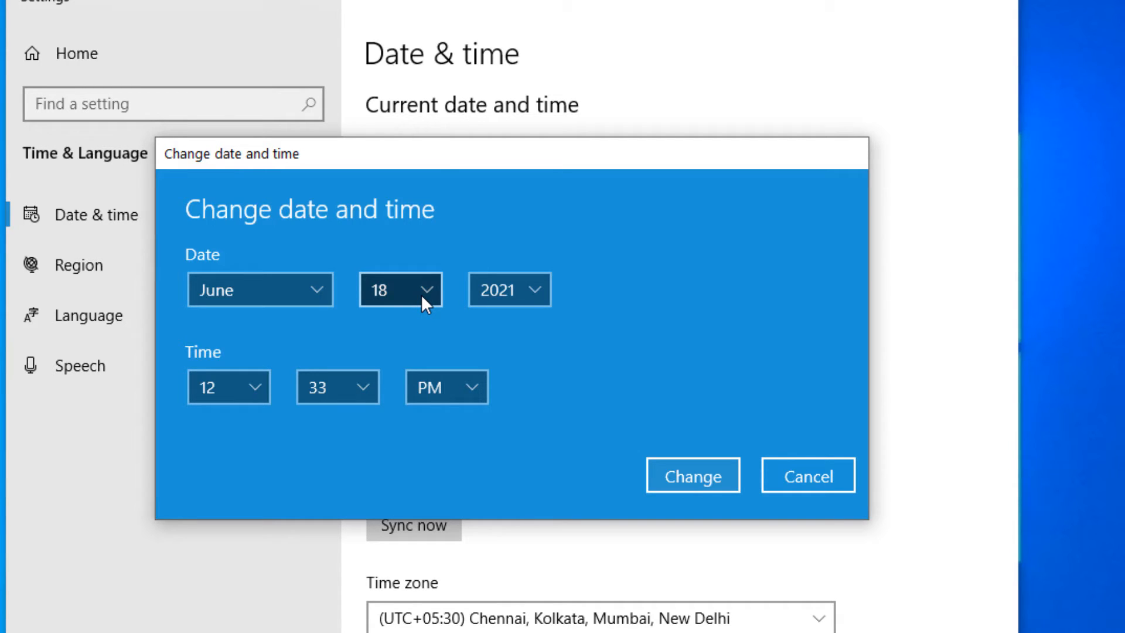
click(400, 290)
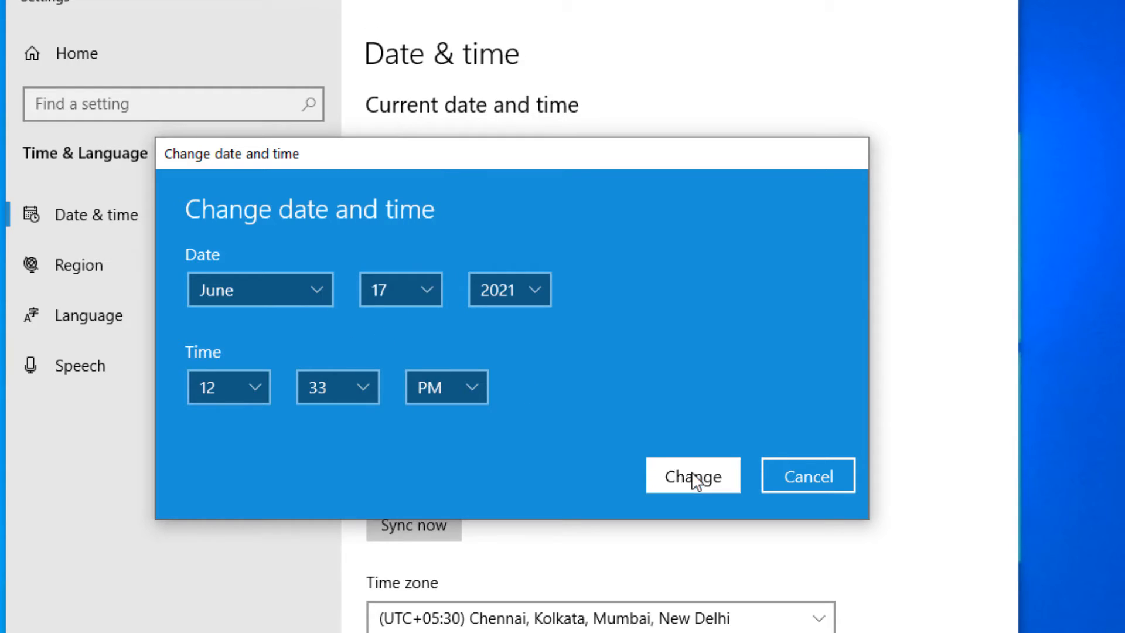
click(691, 475)
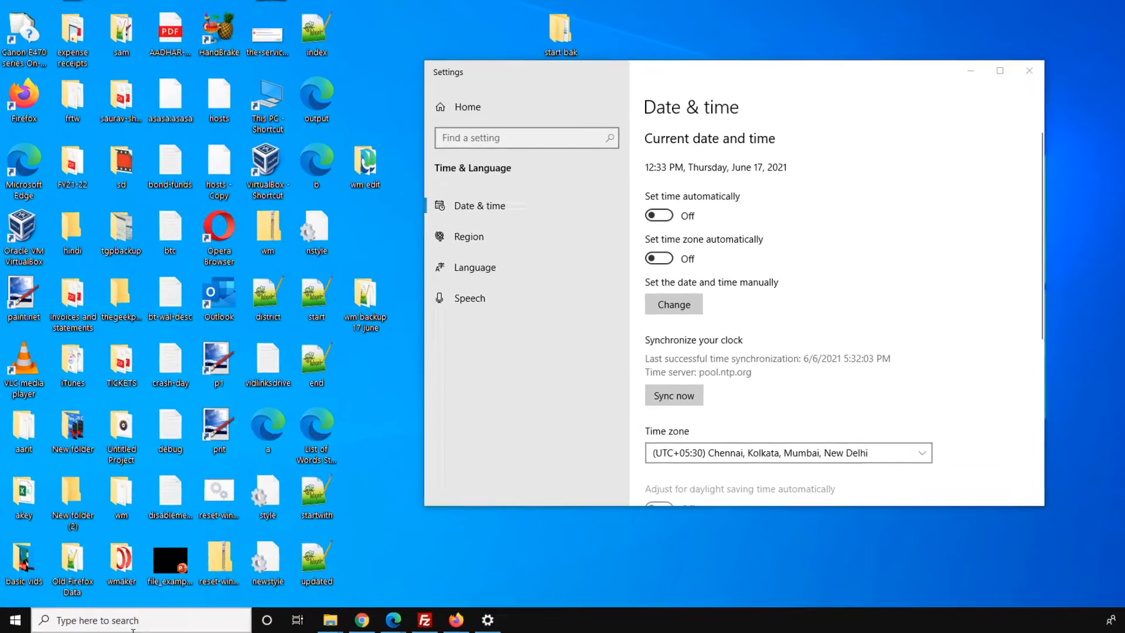
text(sto)
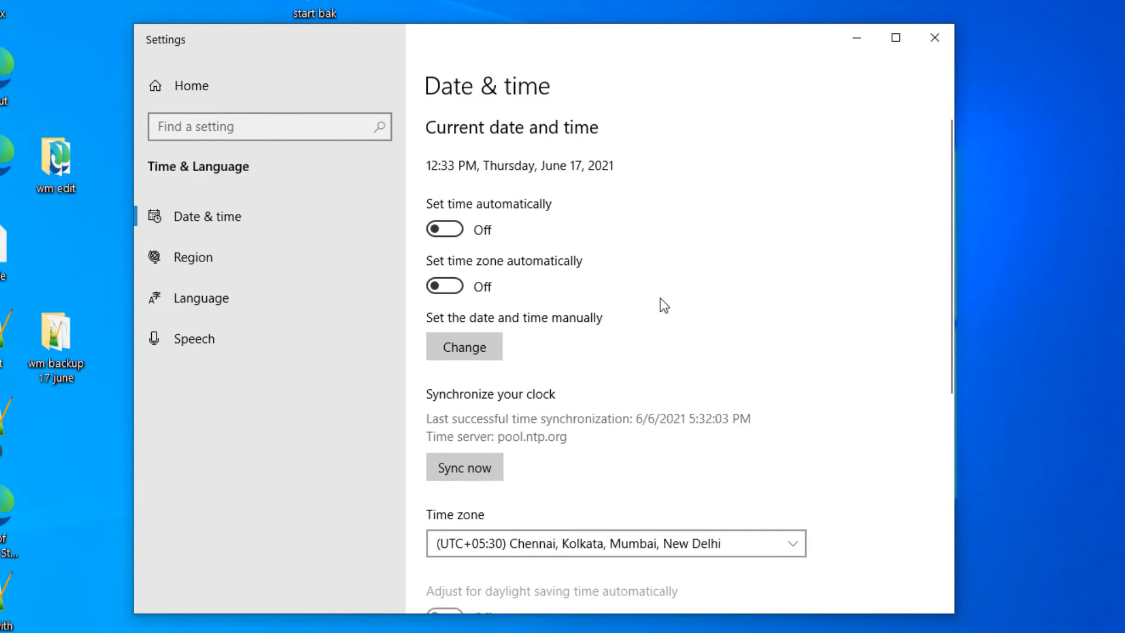
mouse_move(459, 249)
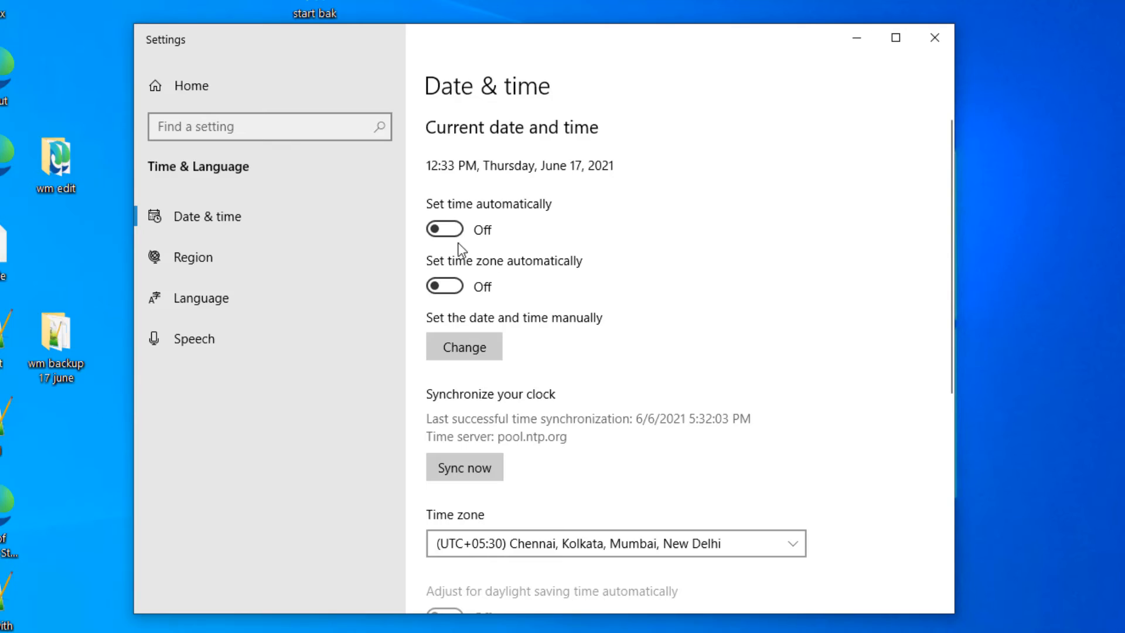
Switch 'Set time automatically' back on, restoring Friday, June 18, 2021
click(444, 229)
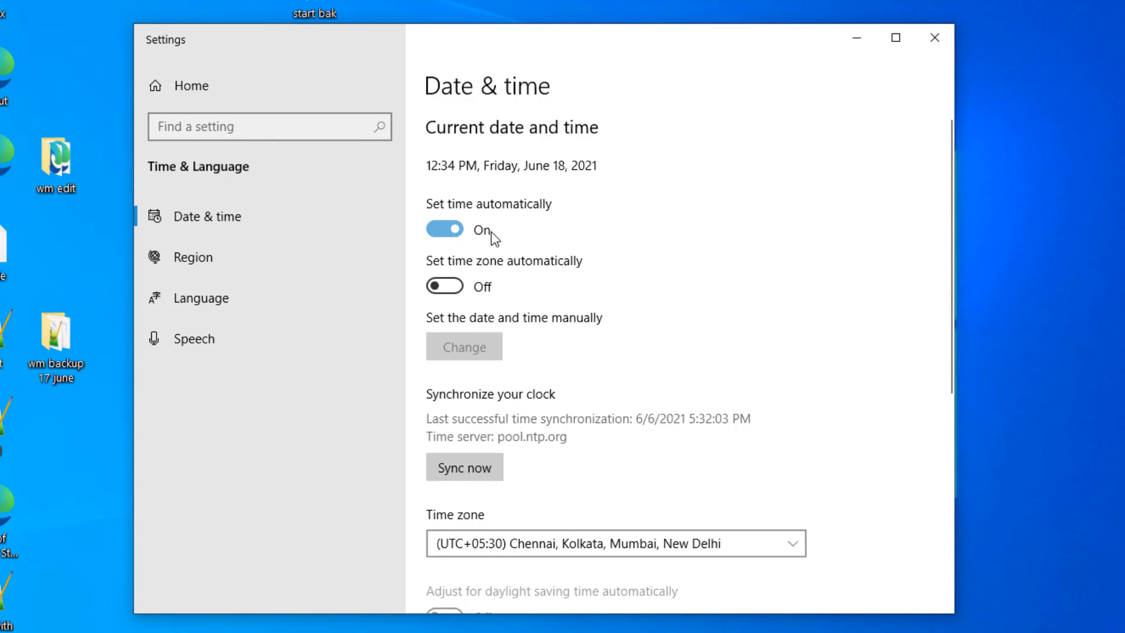
mouse_move(580, 189)
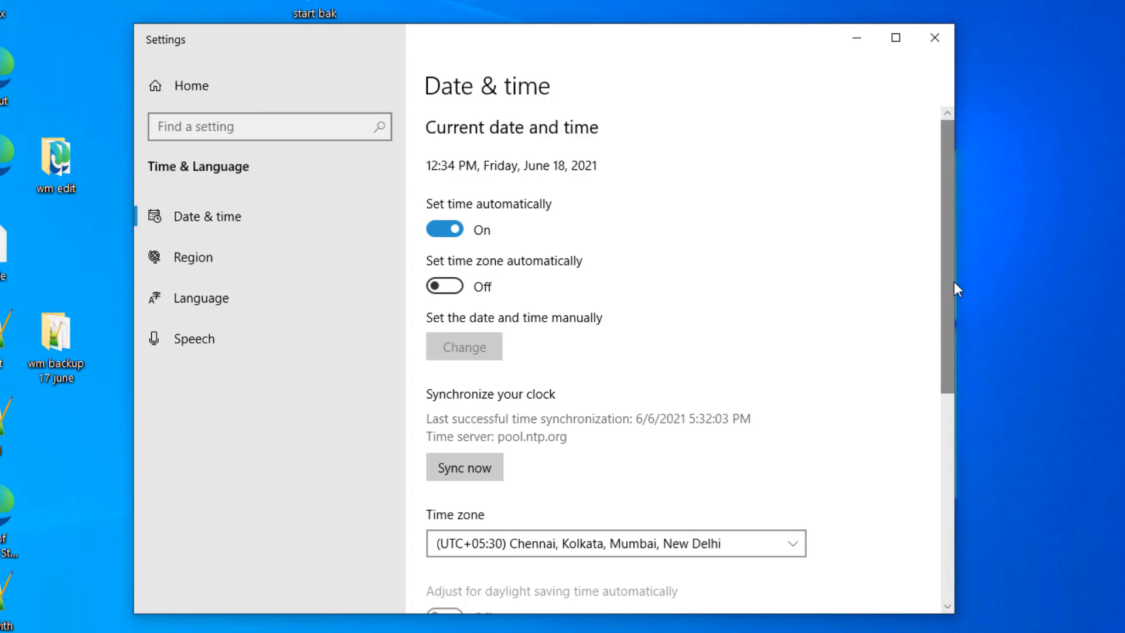
mouse_move(1004, 246)
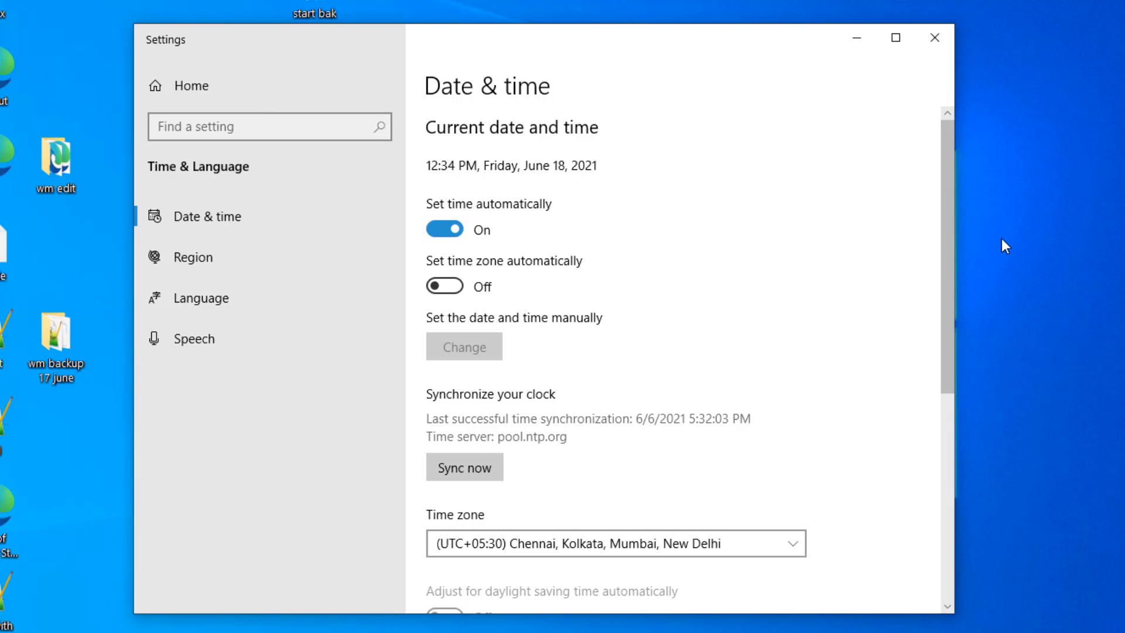